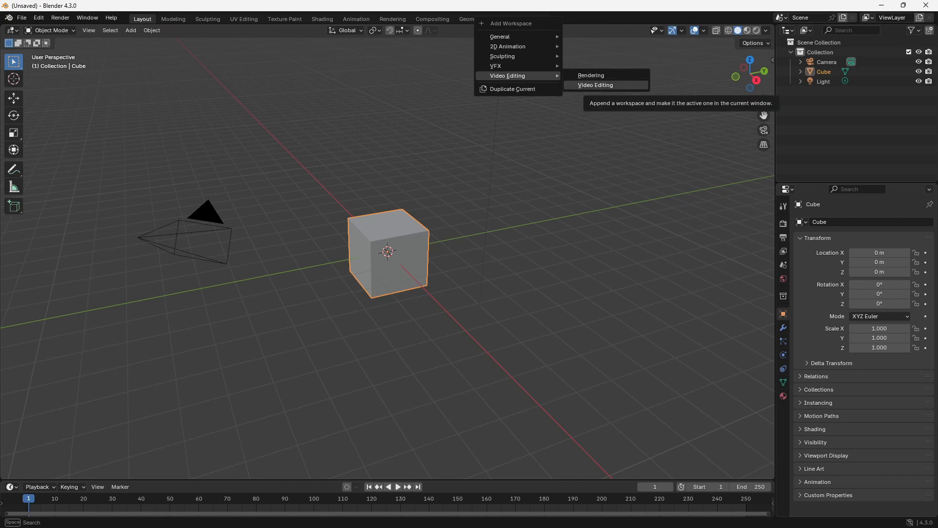
Add a new Video Editing workspace from the workspace tabs and switch to it
left_click(594, 85)
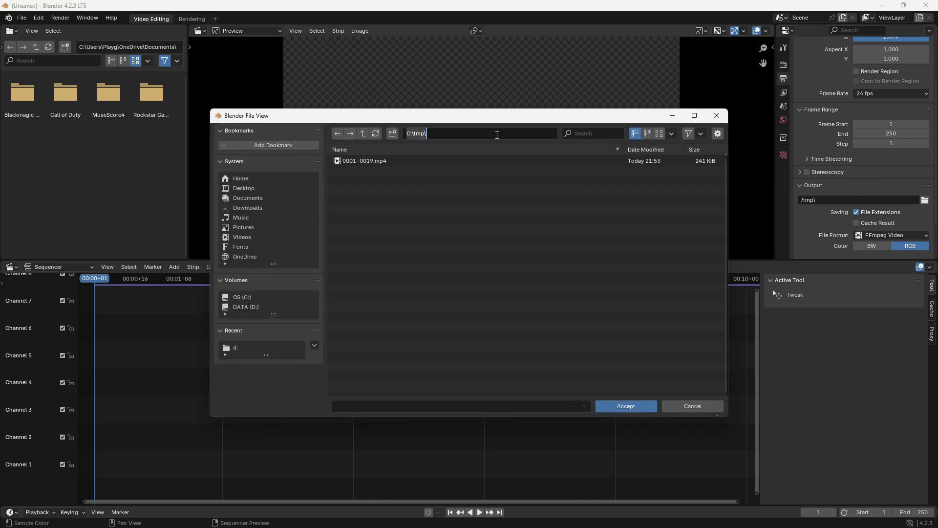
Set the render output folder path to d:\
left_click(625, 406)
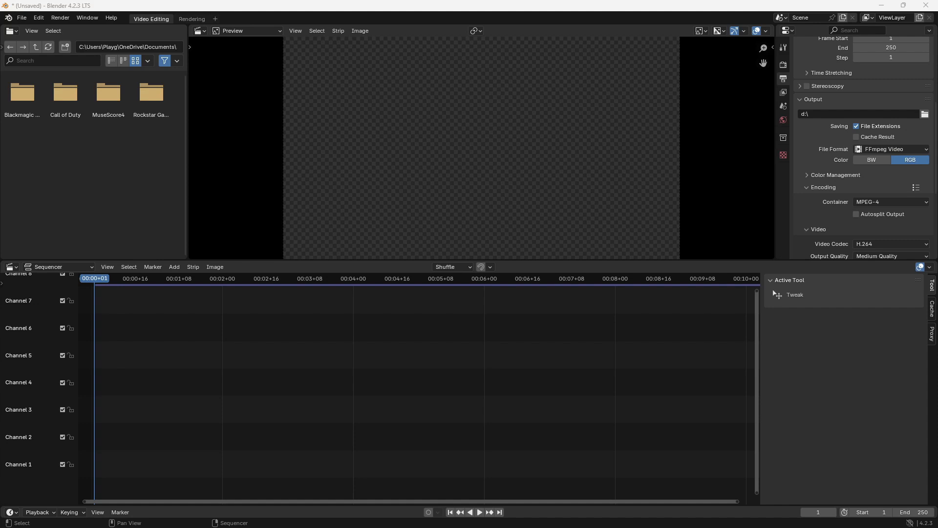